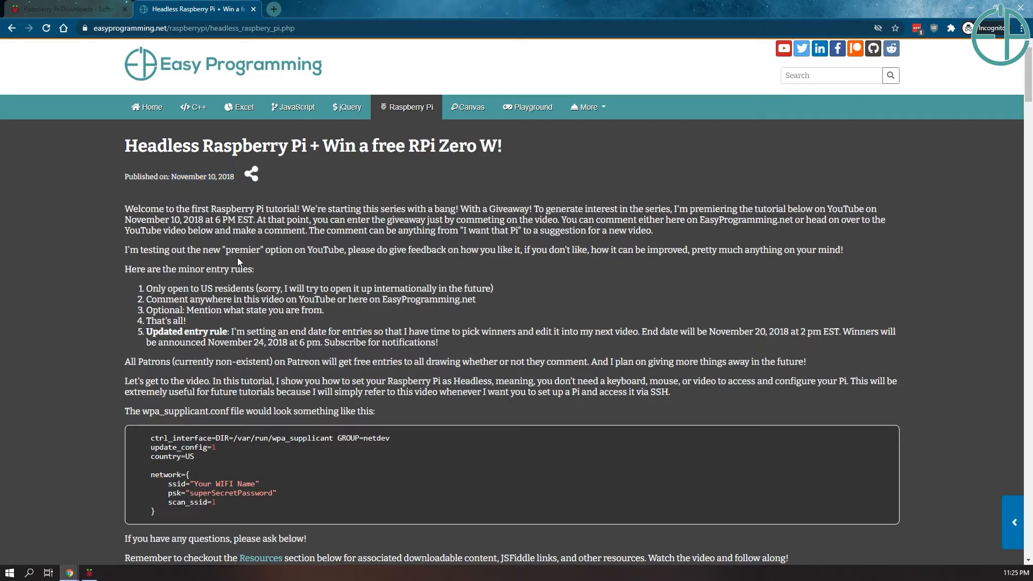
Scroll the raspberrypi.org Downloads page down to the Imager links and Recovery section.
left_click(62, 9)
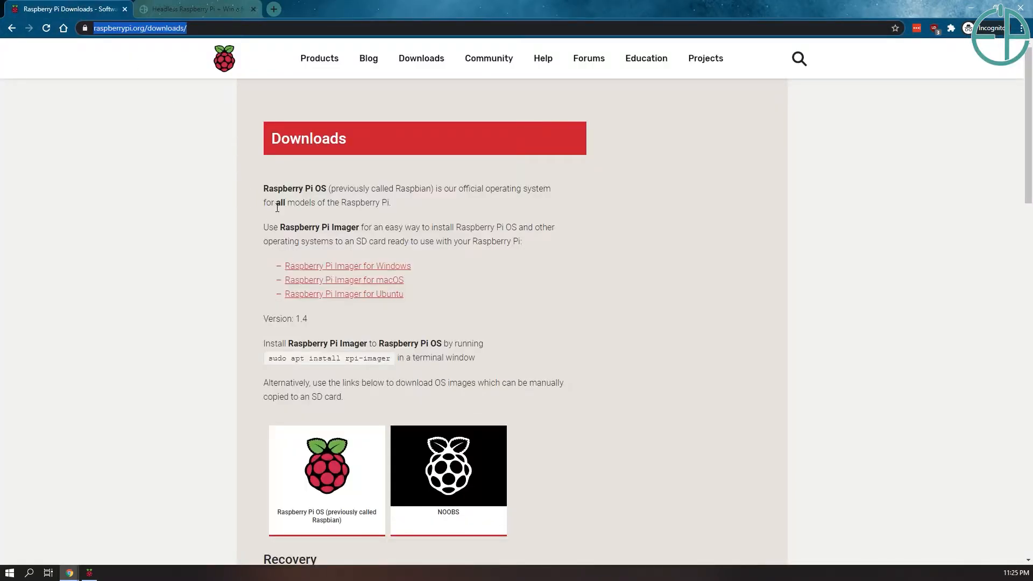
mouse_move(413, 274)
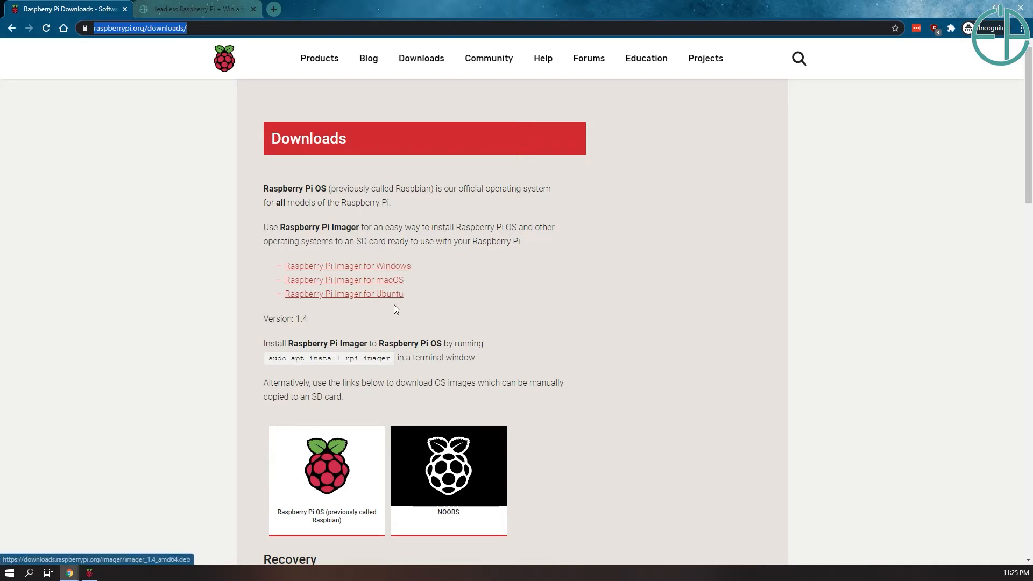
mouse_move(349, 296)
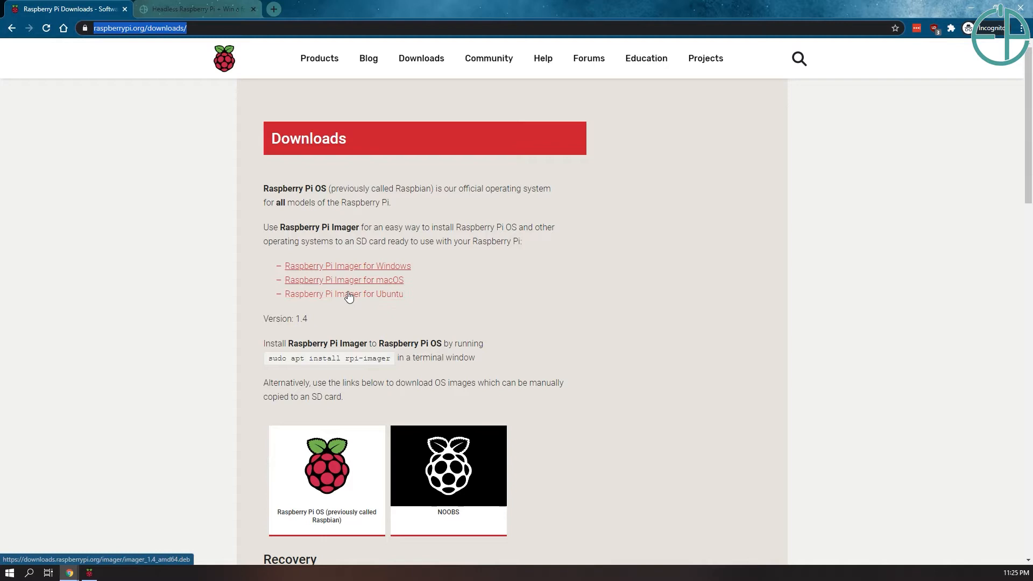
mouse_move(347, 305)
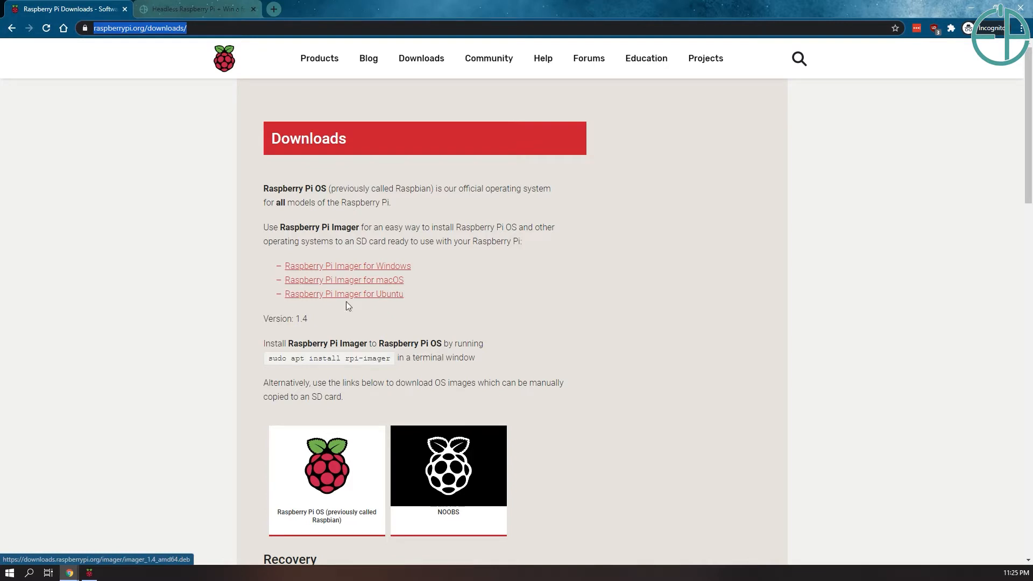
scroll("down", 3)
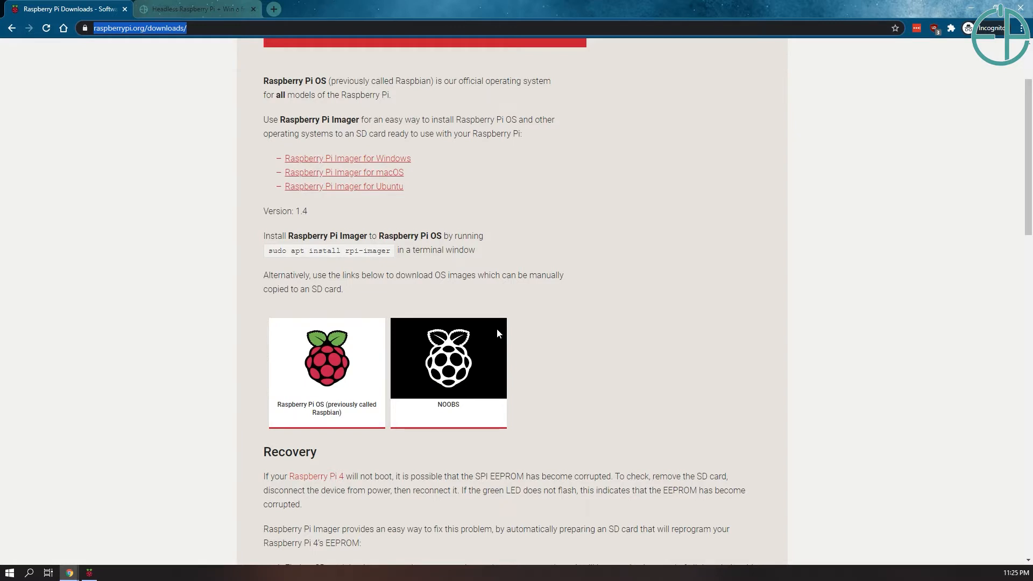
mouse_move(772, 396)
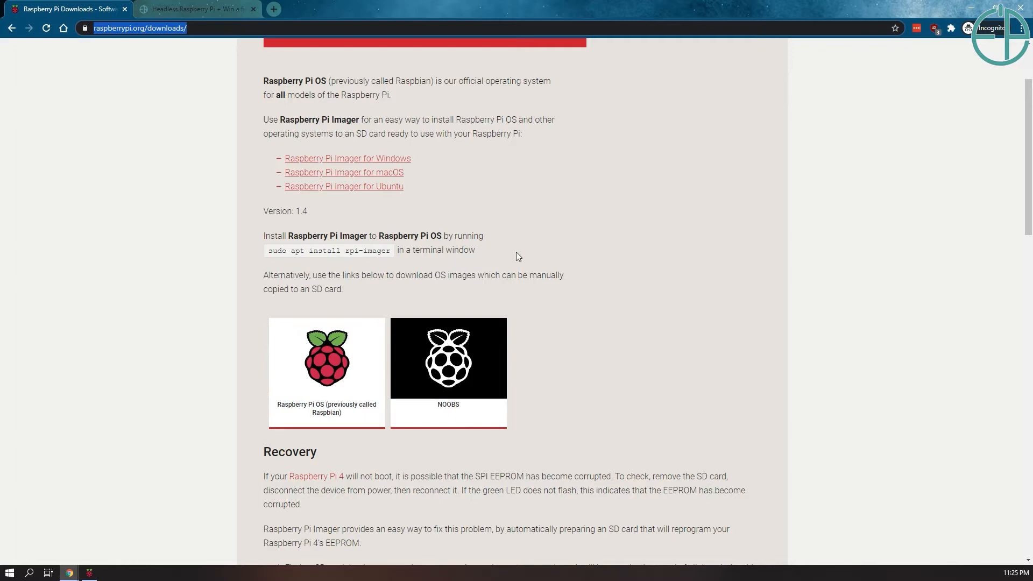
scroll("down", 3)
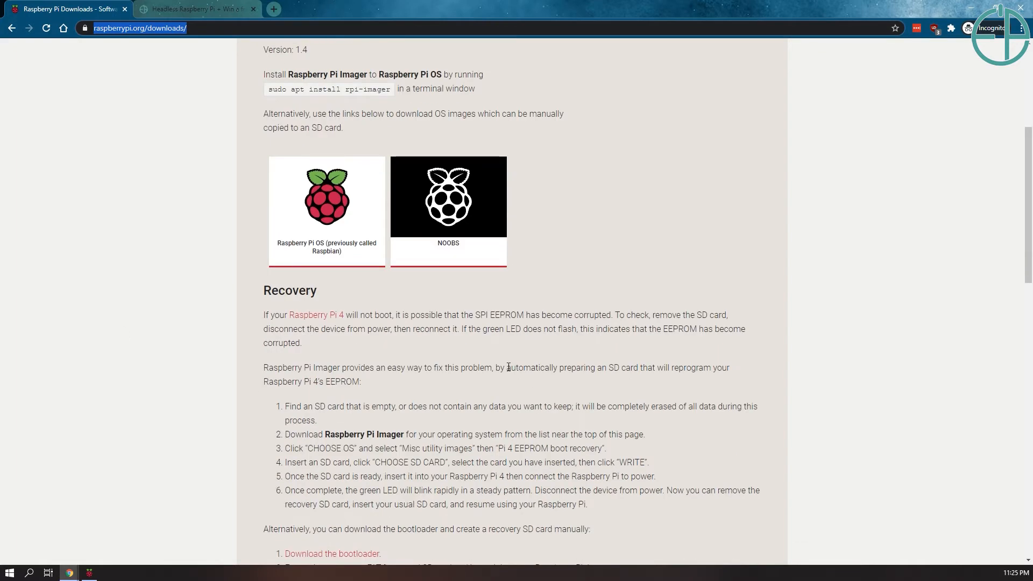
scroll("down", 3)
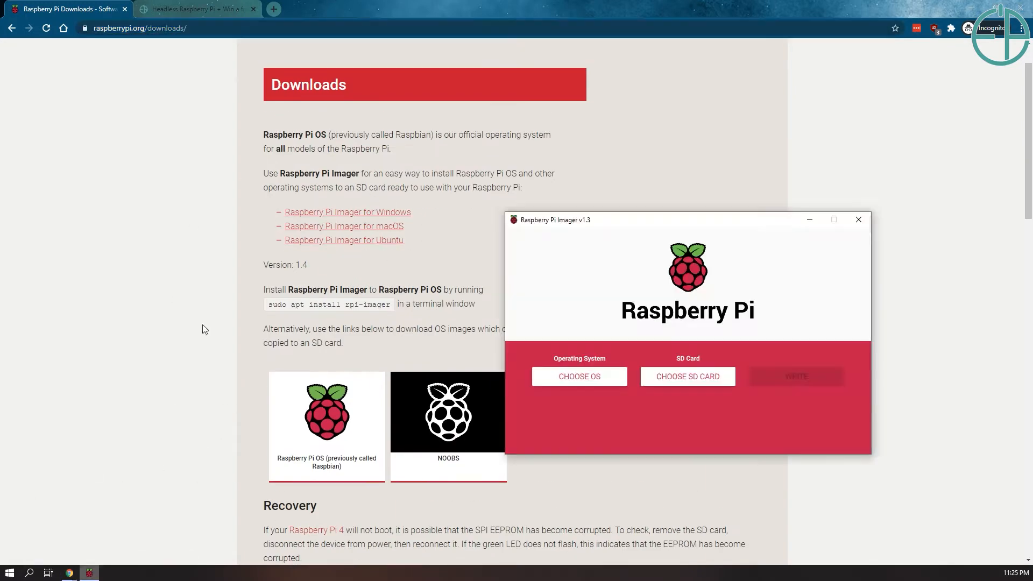
Move the Imager window and browse the OS list and the Raspberry Pi OS (other) submenu.
left_click_drag(687, 219, 563, 139)
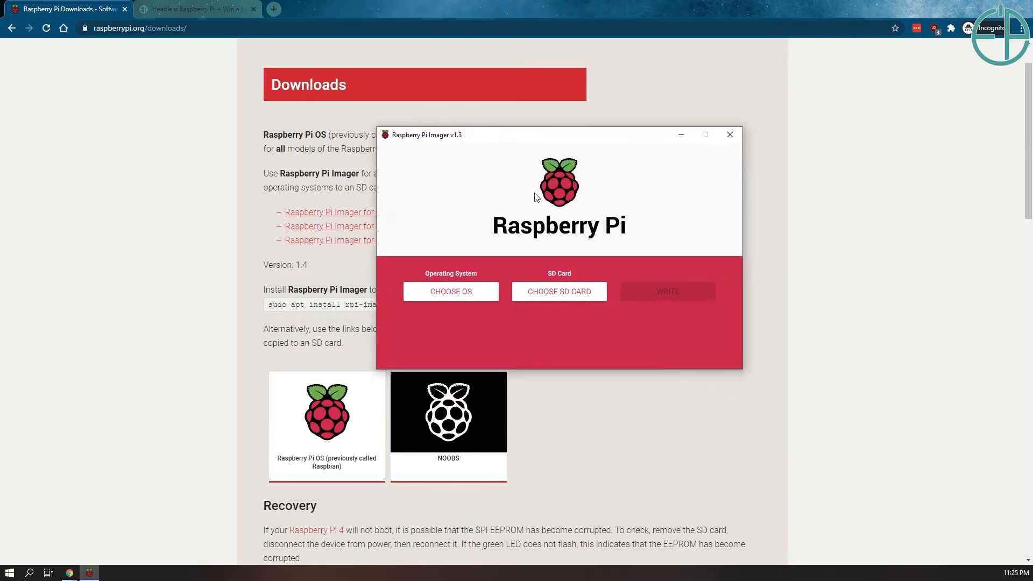
left_click(451, 291)
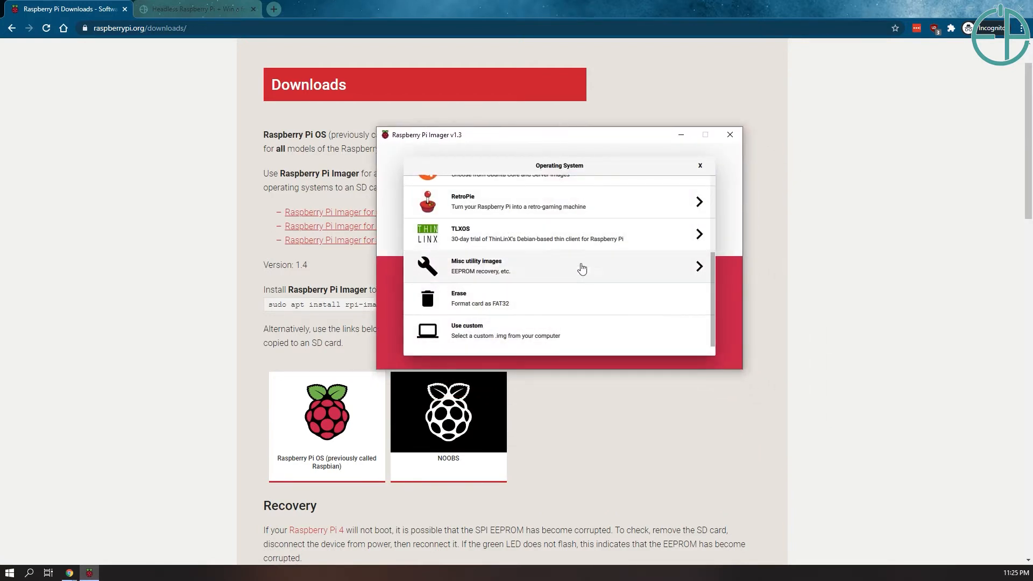
scroll("up", 3)
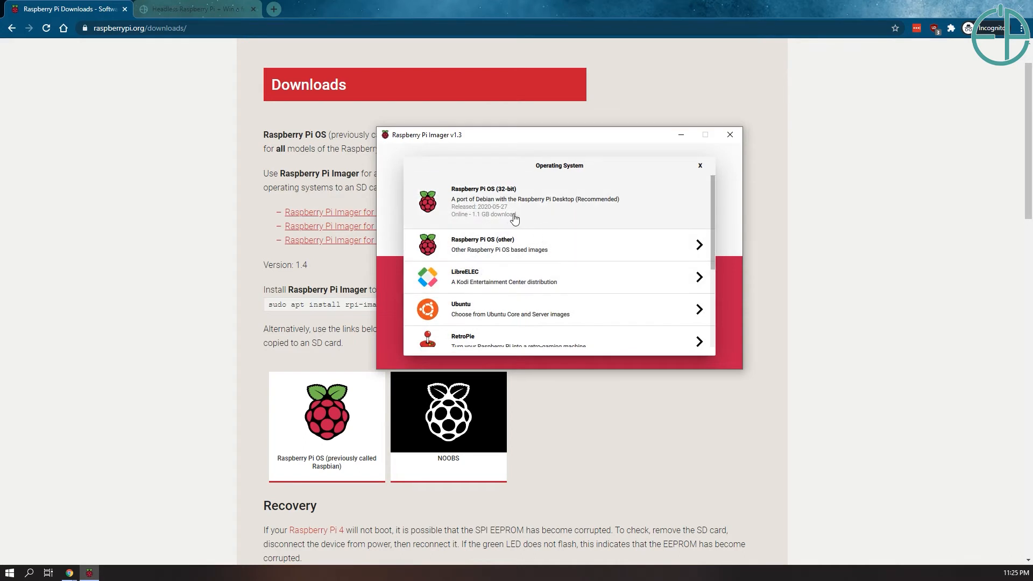
mouse_move(504, 205)
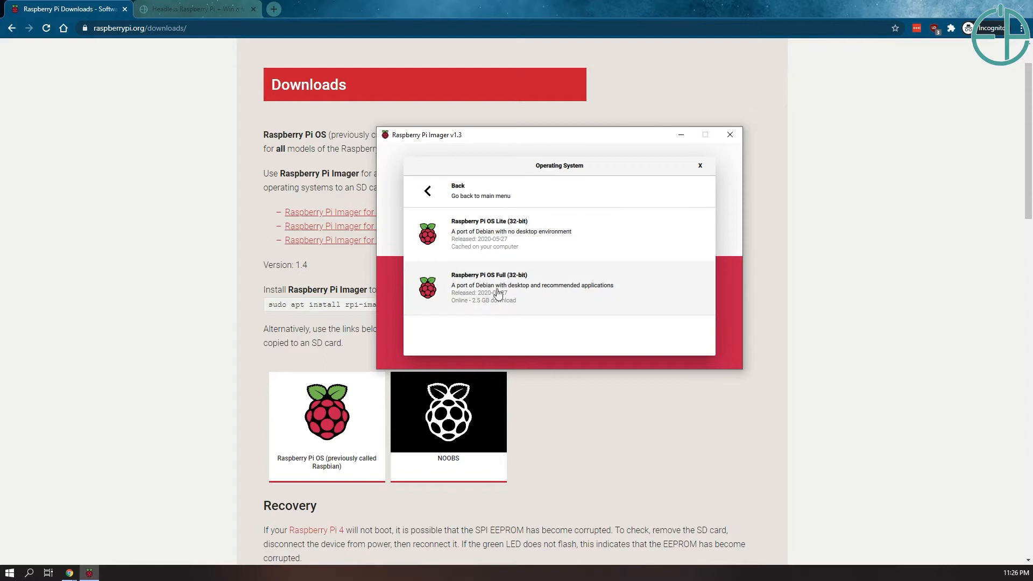
left_click(458, 190)
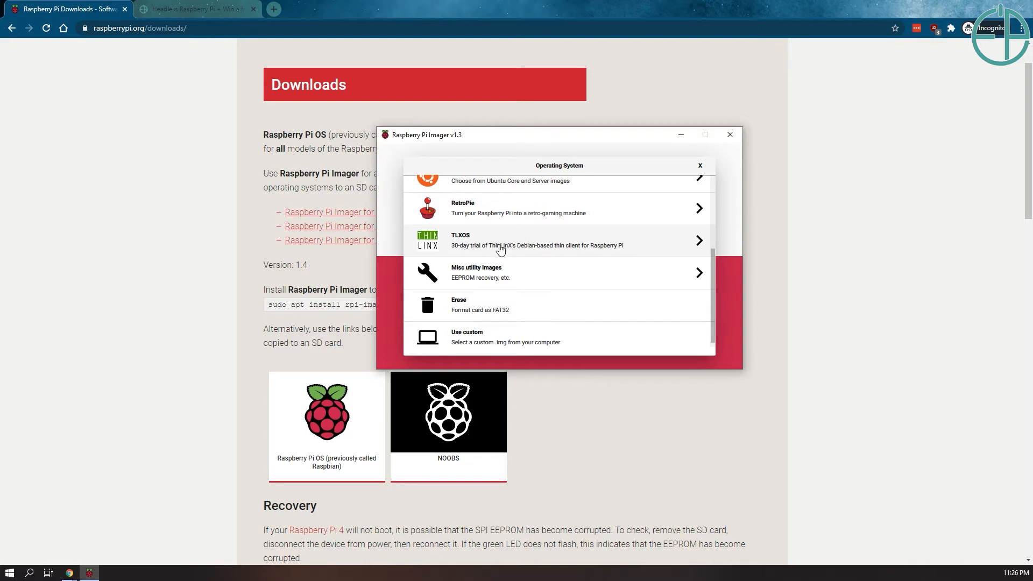
mouse_move(552, 272)
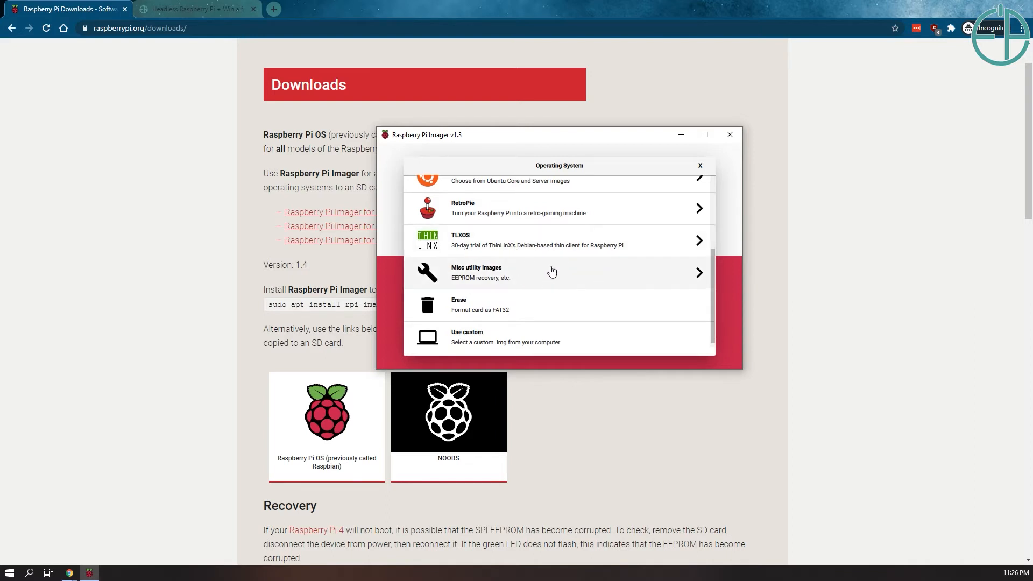
scroll("down", 3)
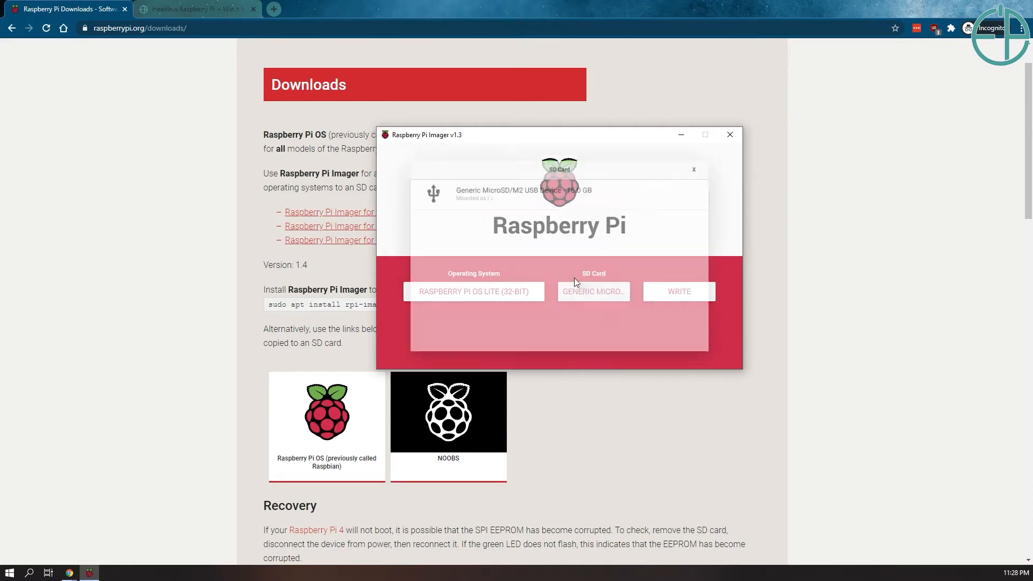
Choose the generic microSD device as the target and start writing Raspberry Pi OS Lite.
left_click(693, 169)
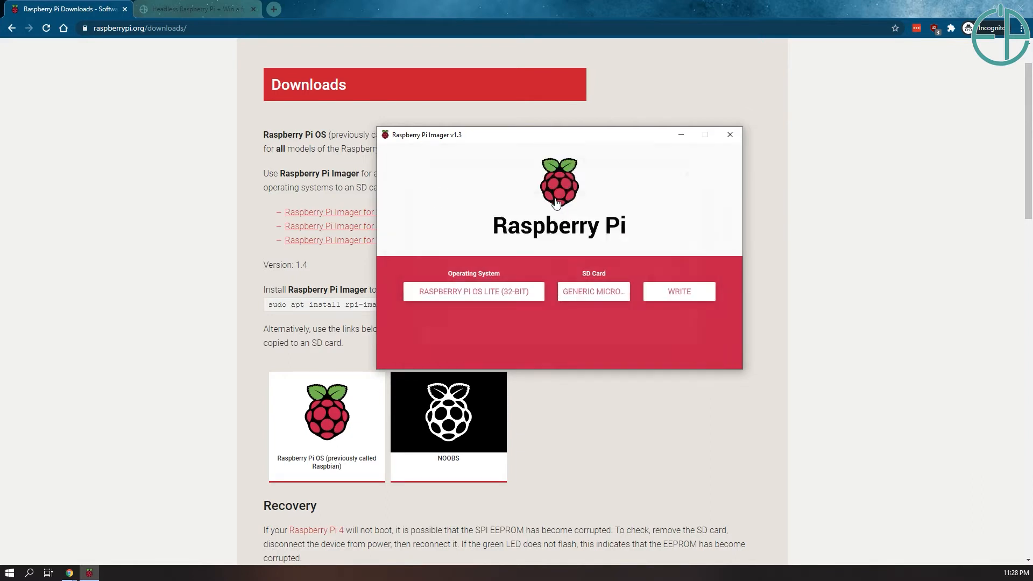
left_click(678, 292)
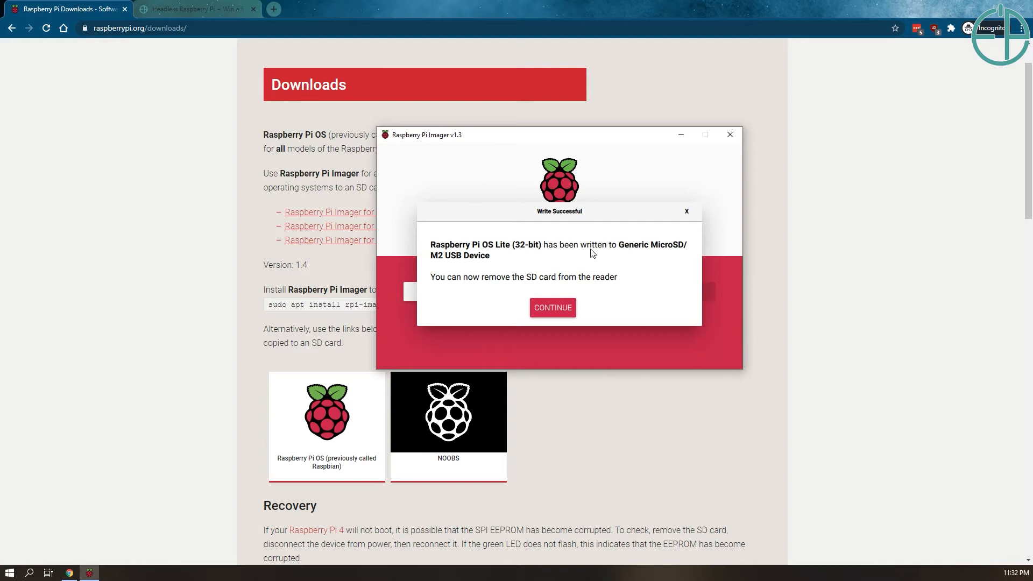
mouse_move(520, 289)
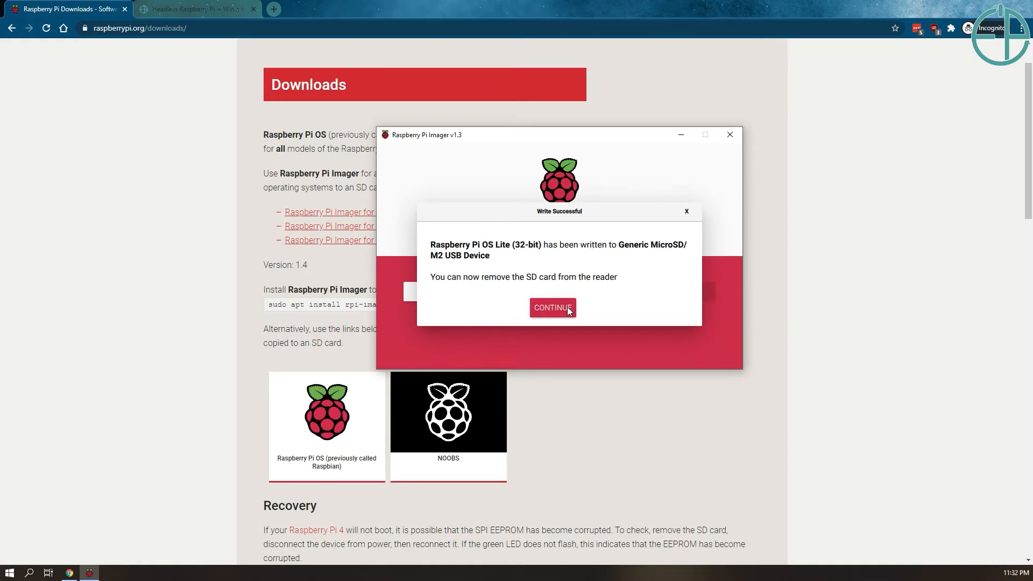
Dismiss the Write Successful notice with Continue.
left_click(552, 308)
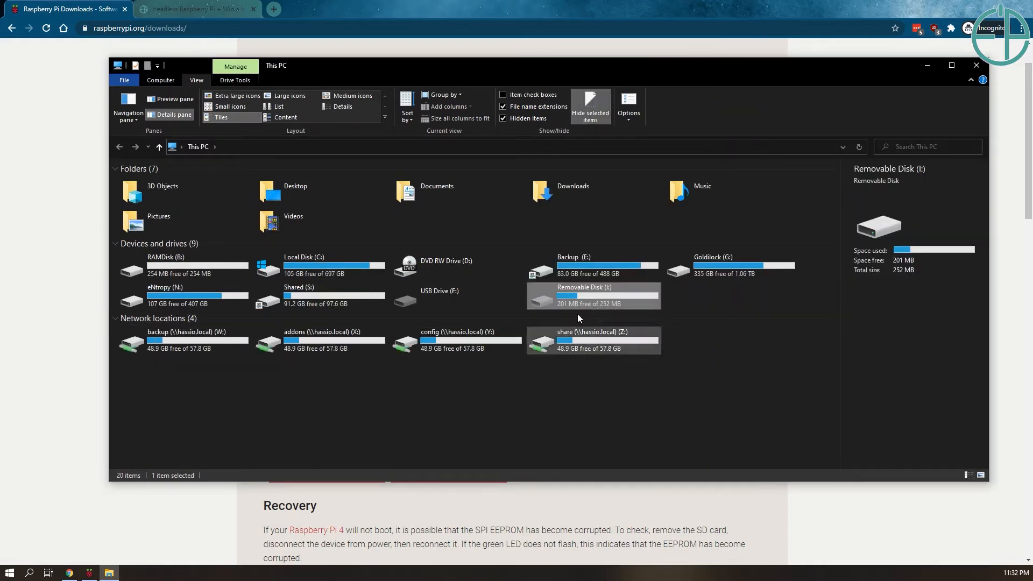
Open Removable Disk (E:), view the tutorial page, and select wpa_supplicant.conf in N:\Nazpi\WPA.
double_click(583, 294)
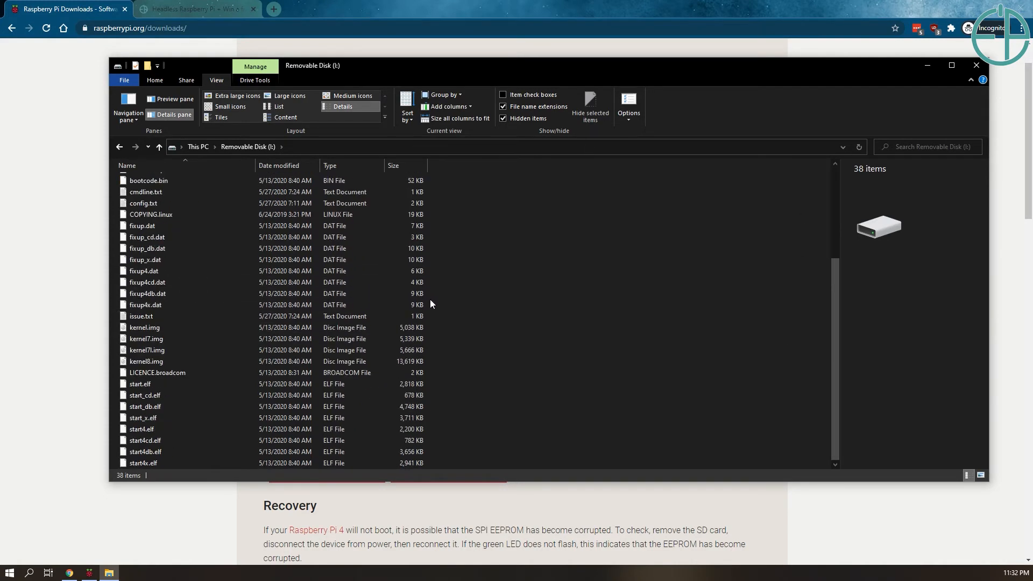
left_click(146, 350)
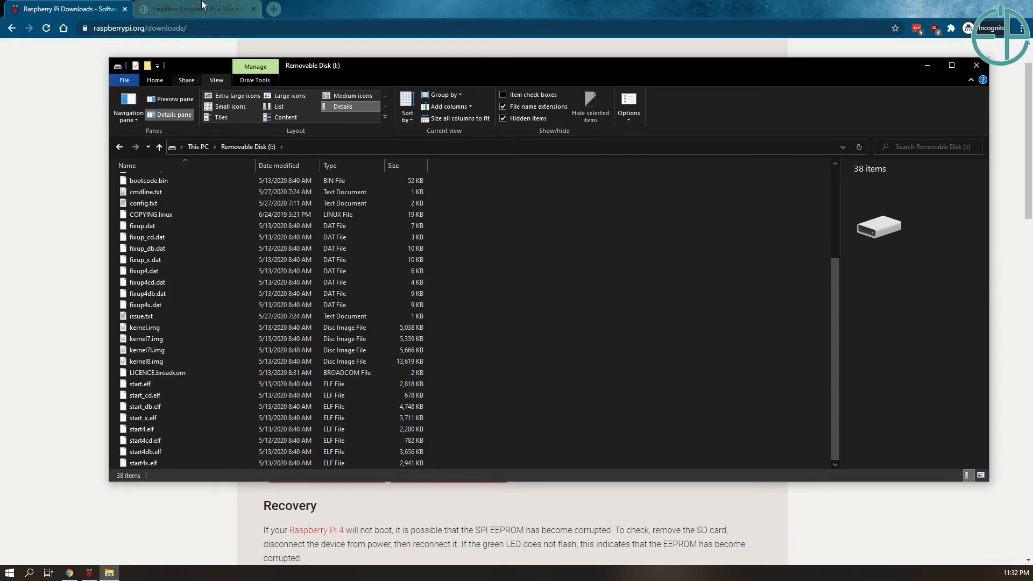
left_click(193, 8)
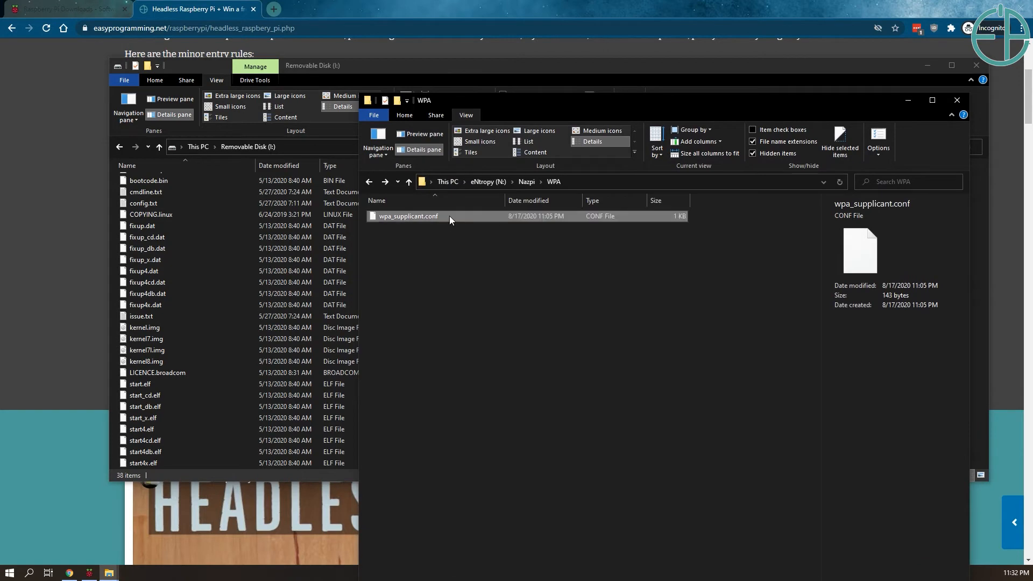
left_click(956, 100)
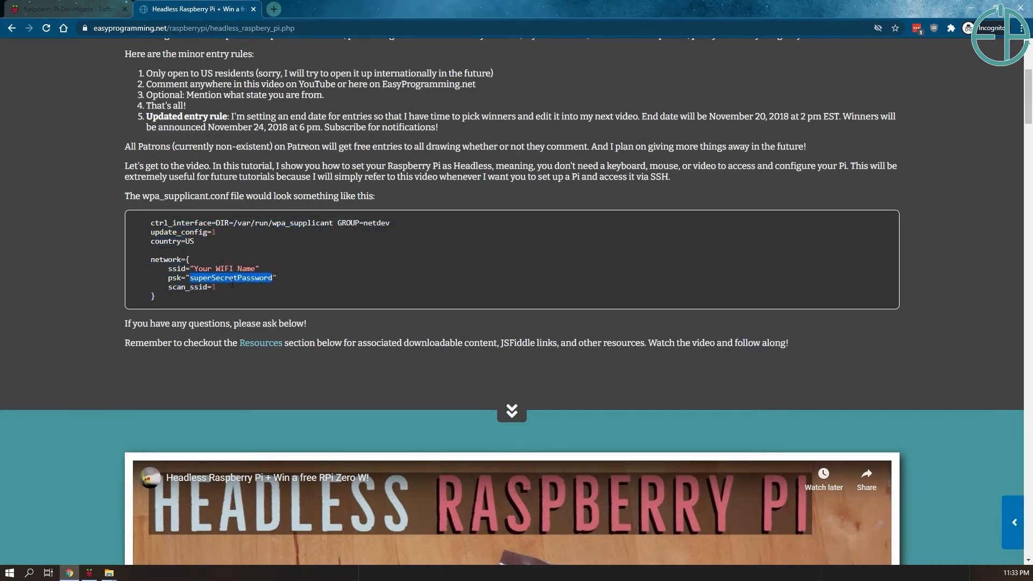
mouse_move(139, 463)
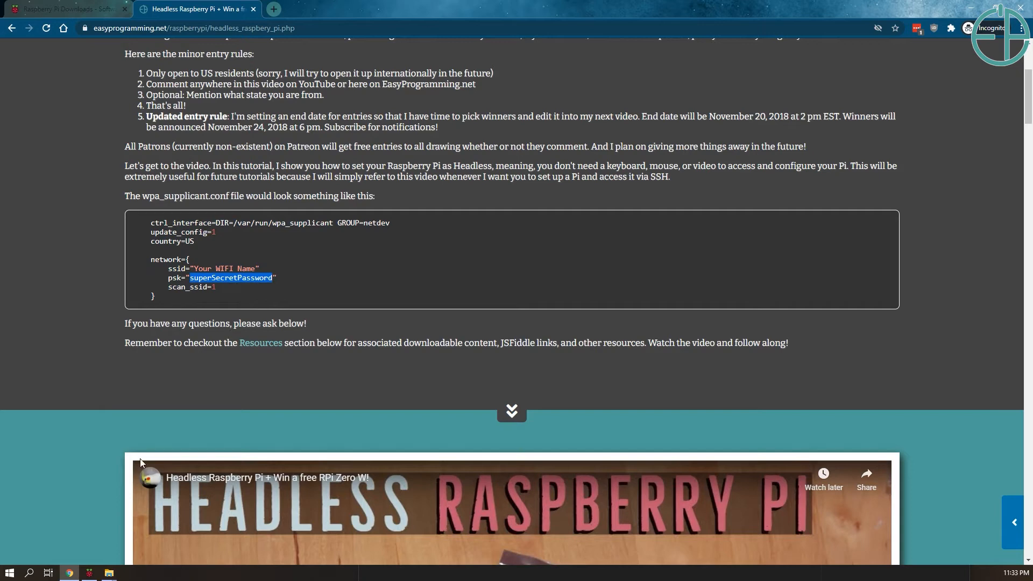
Return to the taskbar window after reviewing the sample wpa_supplicant.conf code block.
left_click(108, 572)
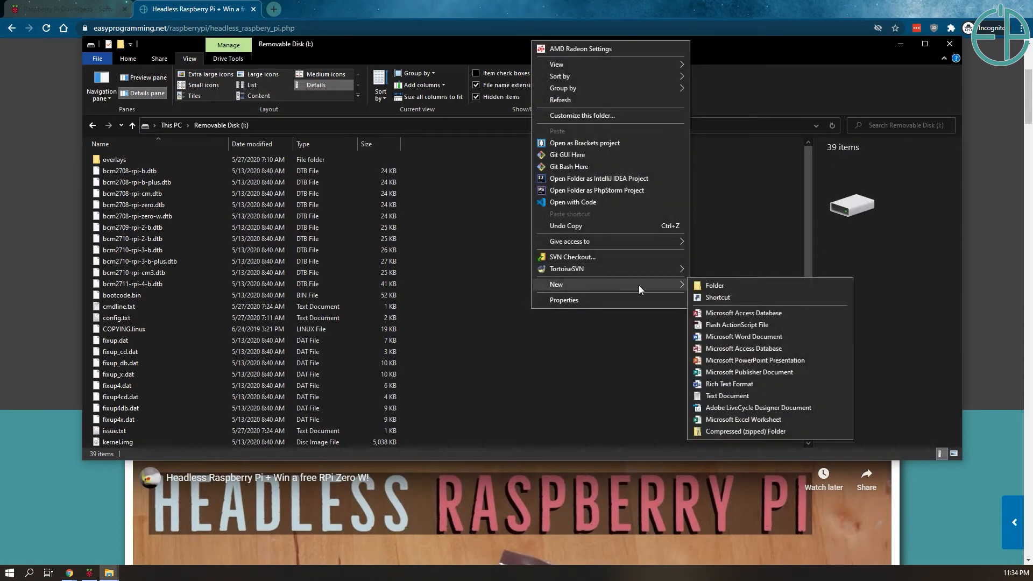
mouse_move(728, 396)
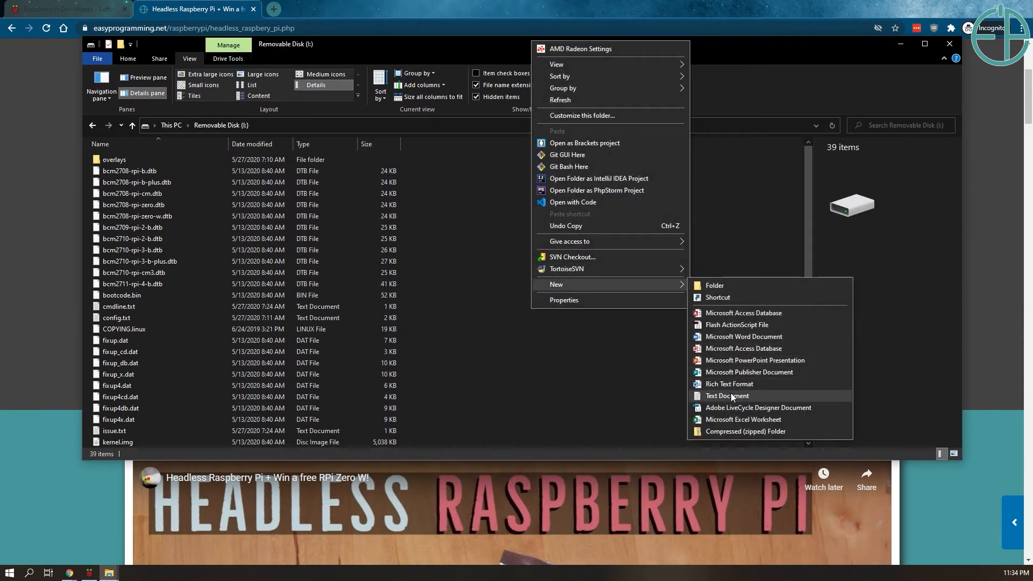
Create an empty file named 'ssh' with no extension on the SD card.
left_click(727, 395)
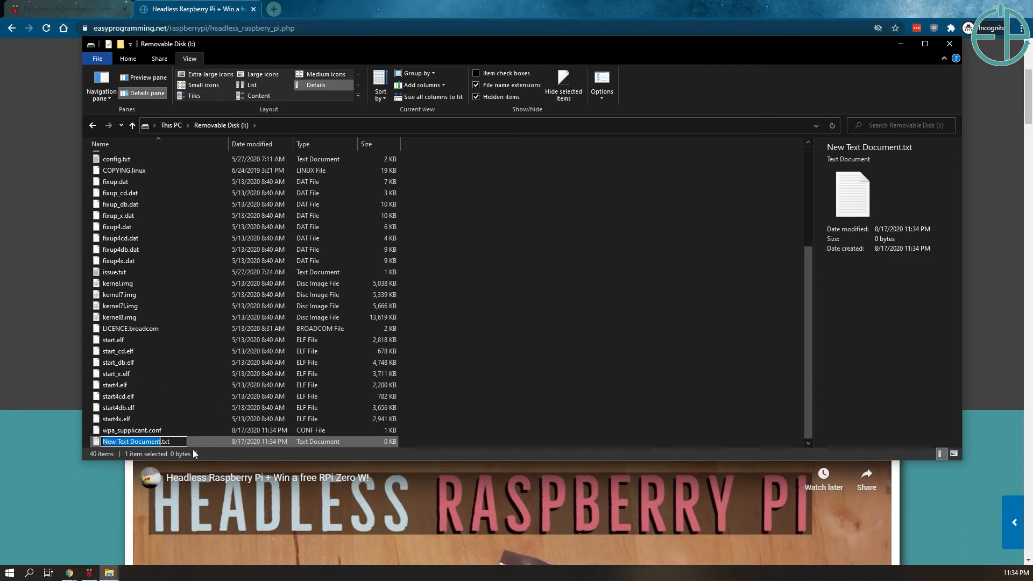
type("ssh")
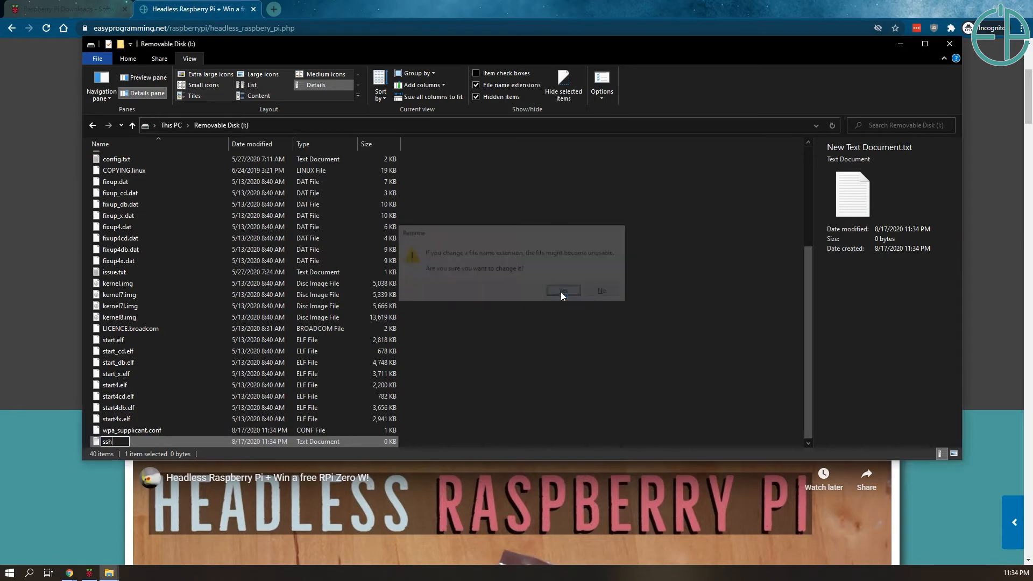
left_click(562, 290)
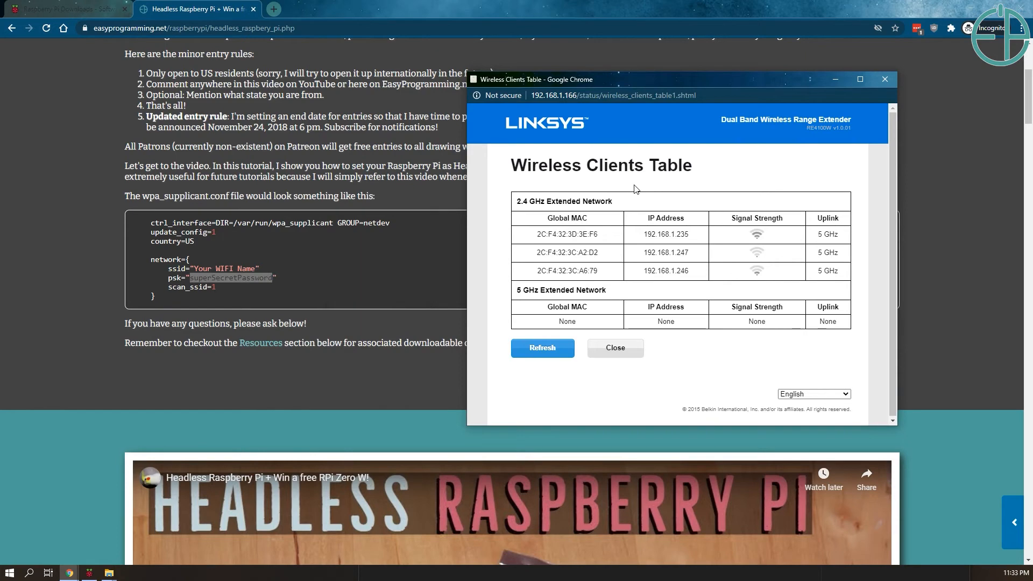
mouse_move(654, 217)
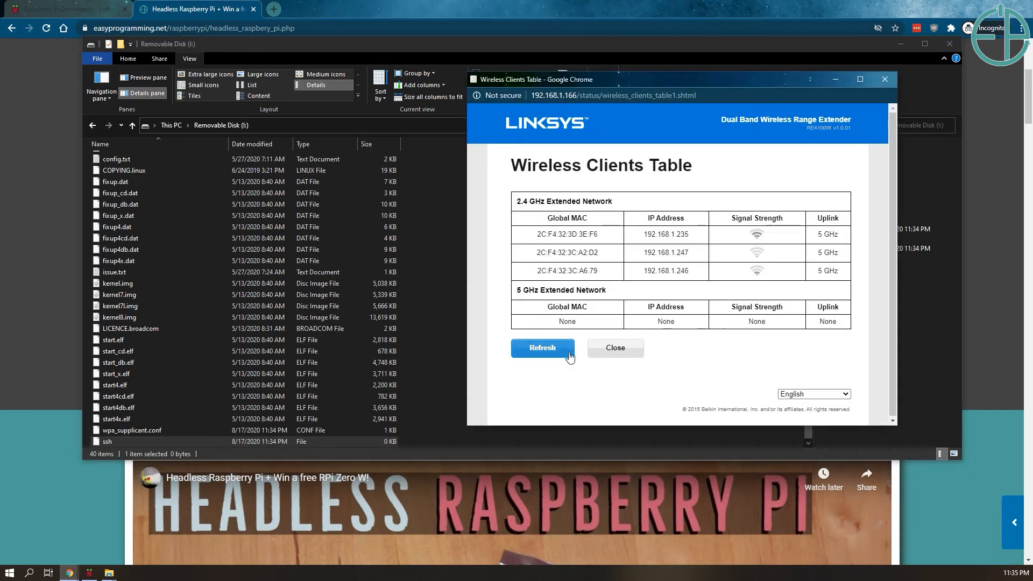
Refresh the Linksys clients table and select the Pi's IP 192.168.1.152.
left_click(542, 348)
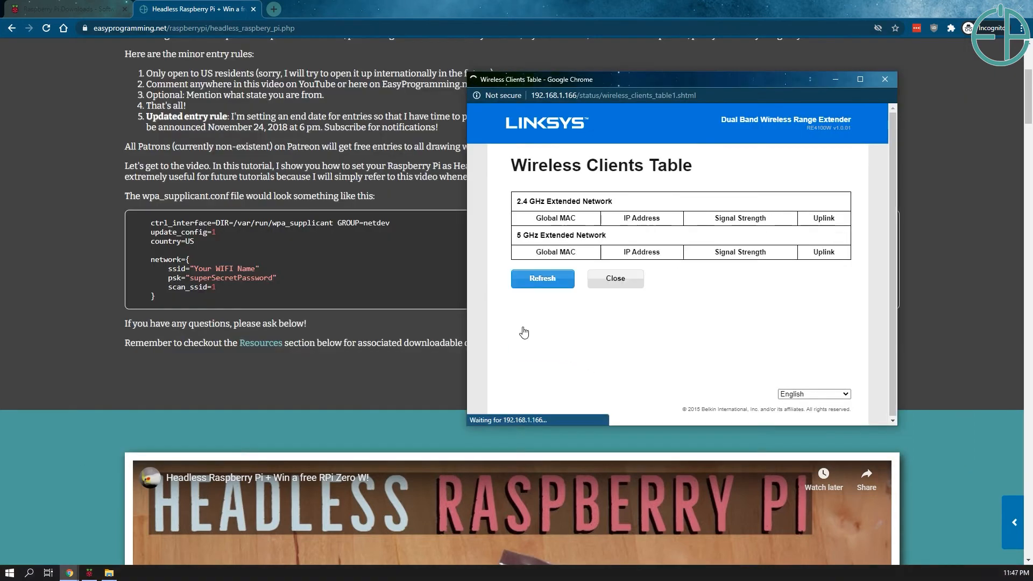
left_click(542, 278)
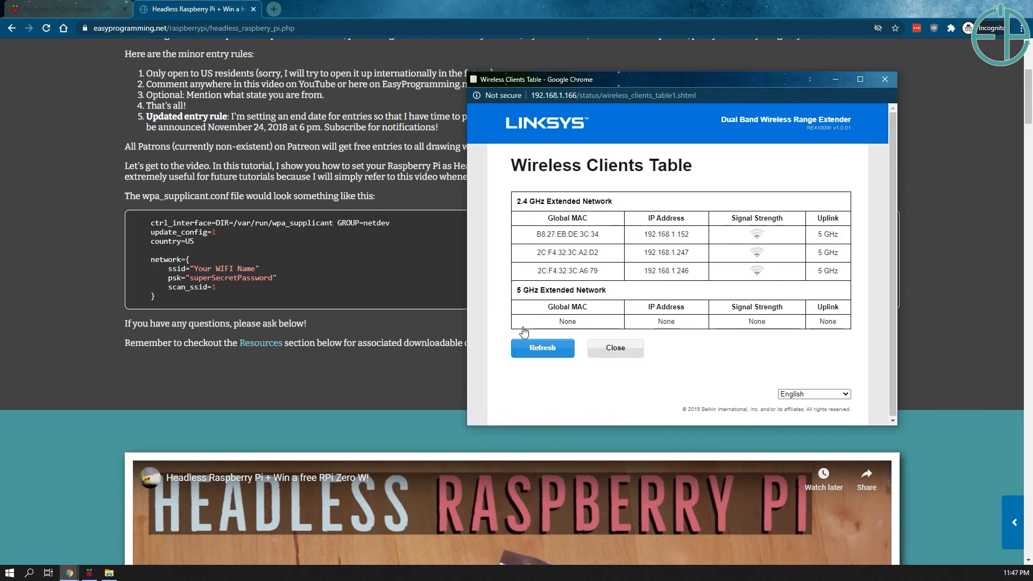
mouse_move(573, 362)
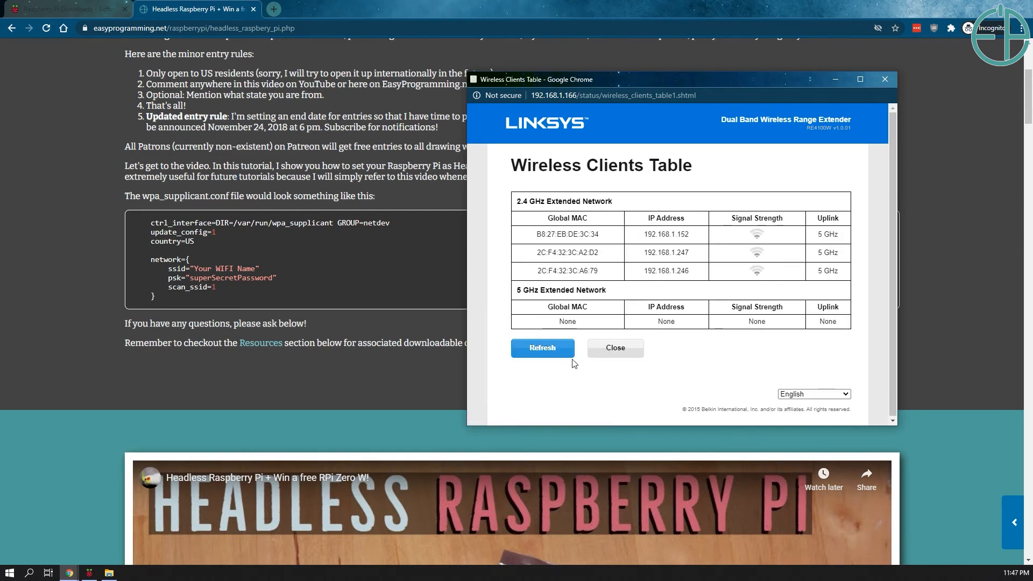
double_click(665, 234)
type("192.168.1.15")
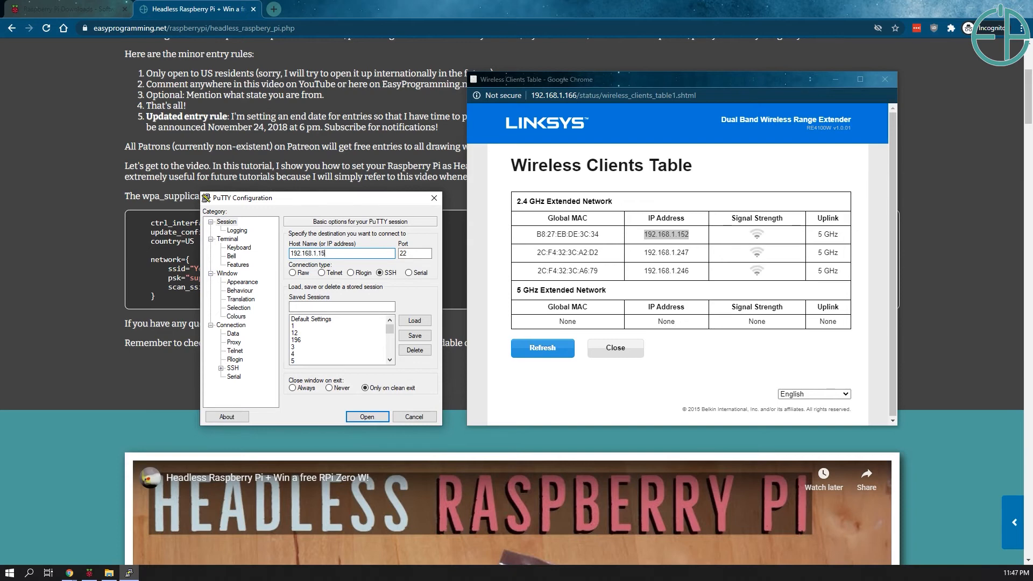
Connect PuTTY over SSH port 22 to 192.168.1.152 and accept the host key.
type("2")
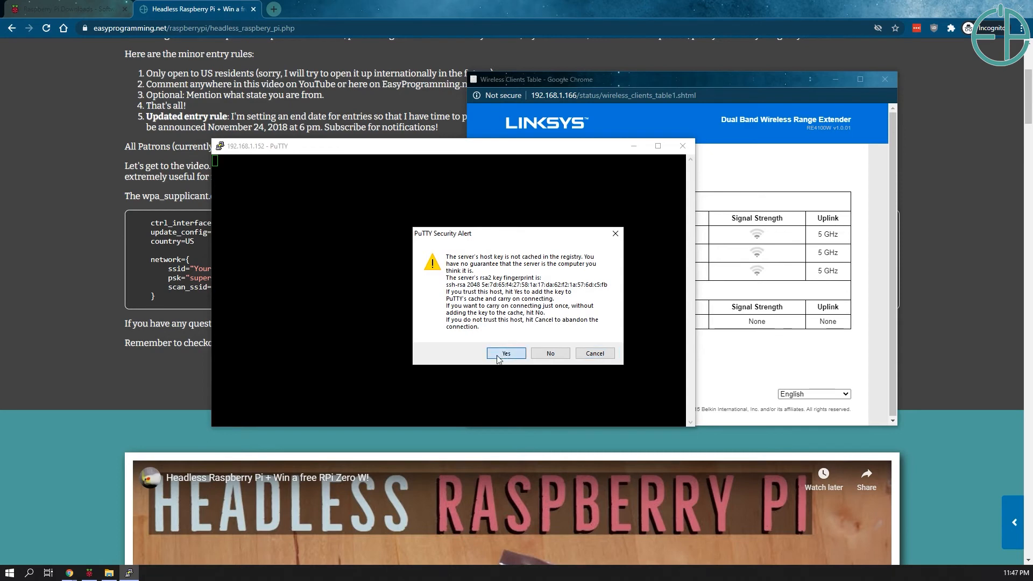
left_click(506, 353)
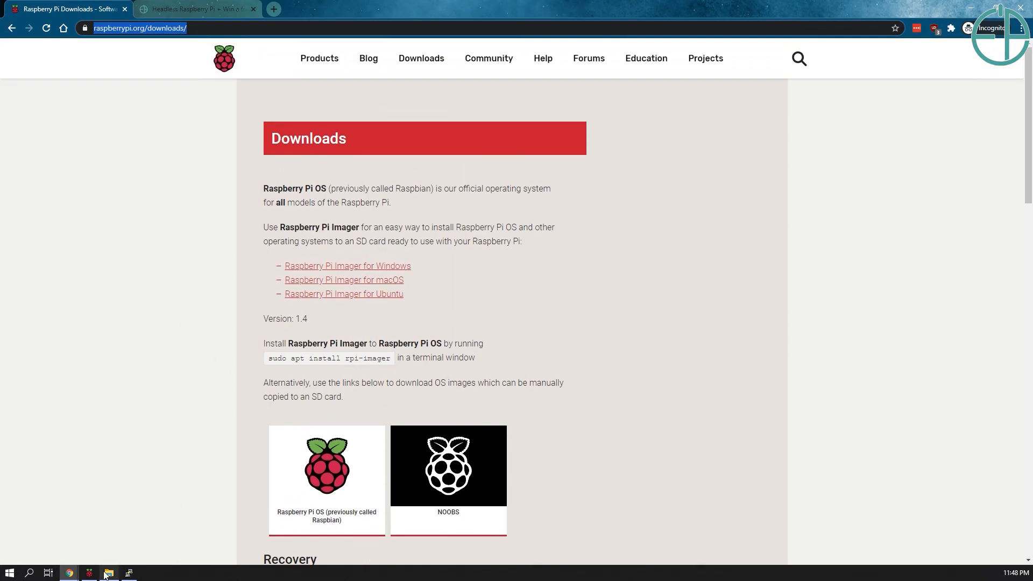
Open the 'How to setup a Passwordless Raspberry Pi' tutorial from the Easy Programming tab.
left_click(195, 8)
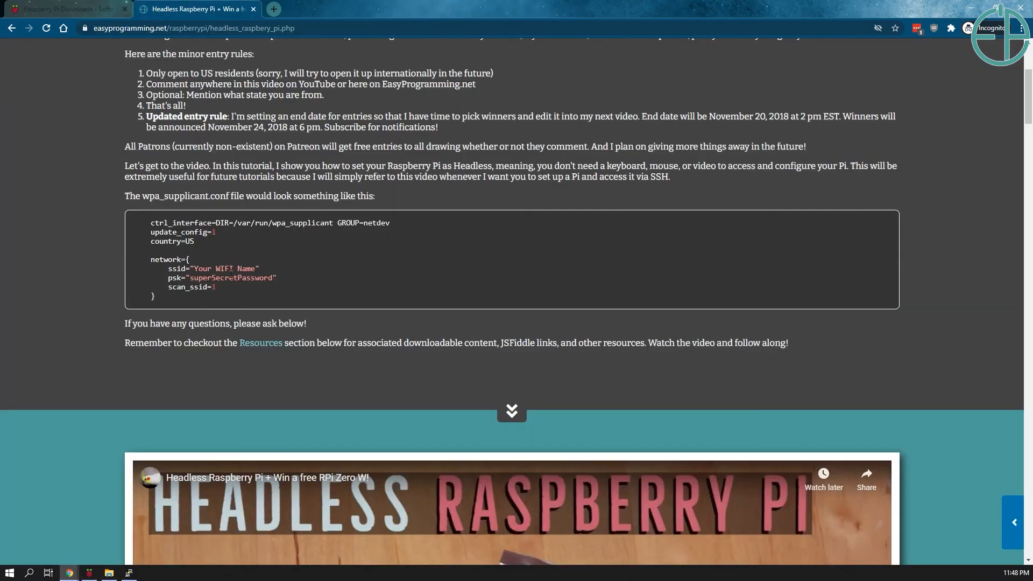
mouse_move(262, 264)
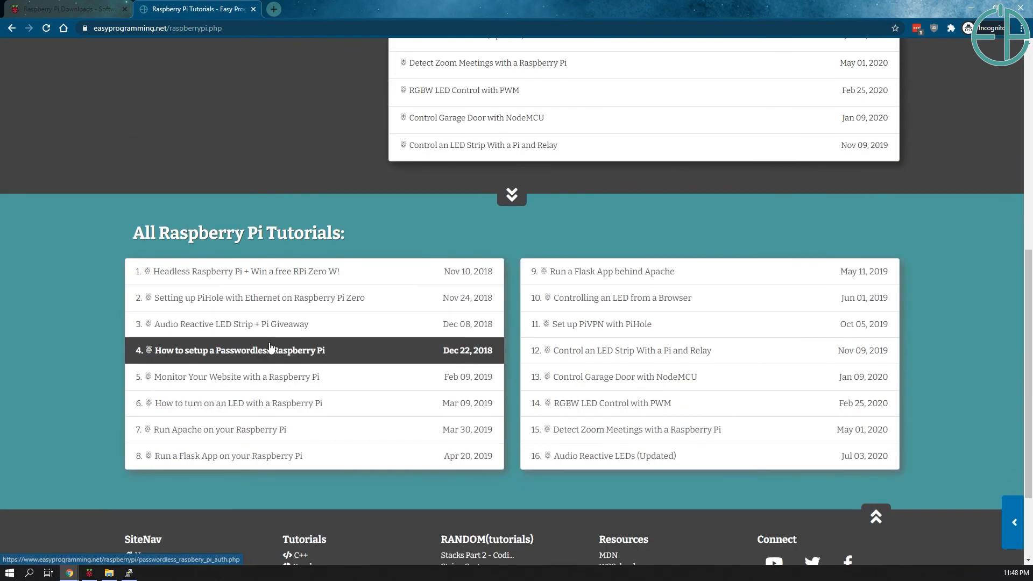
left_click(238, 350)
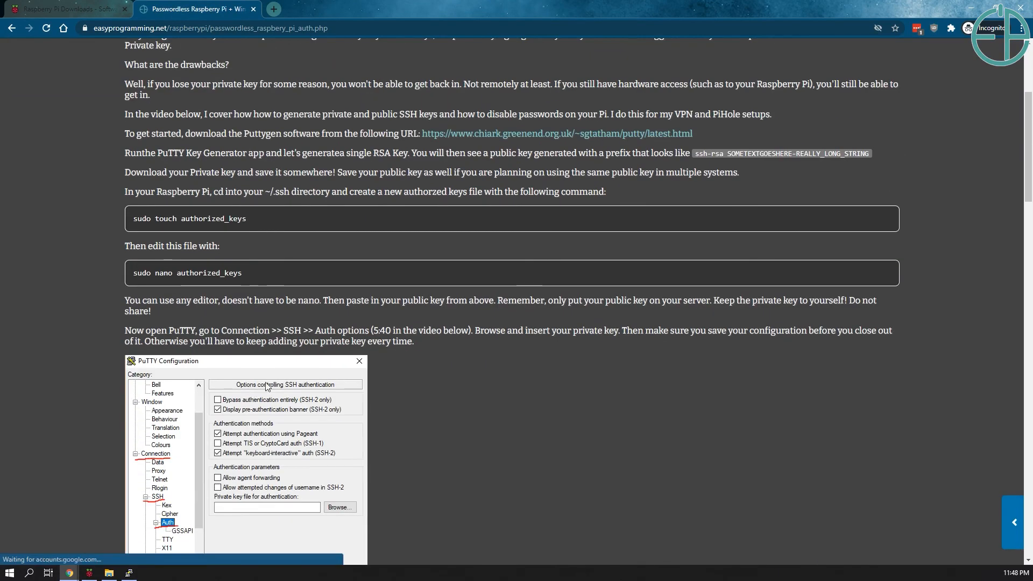
scroll("down", 3)
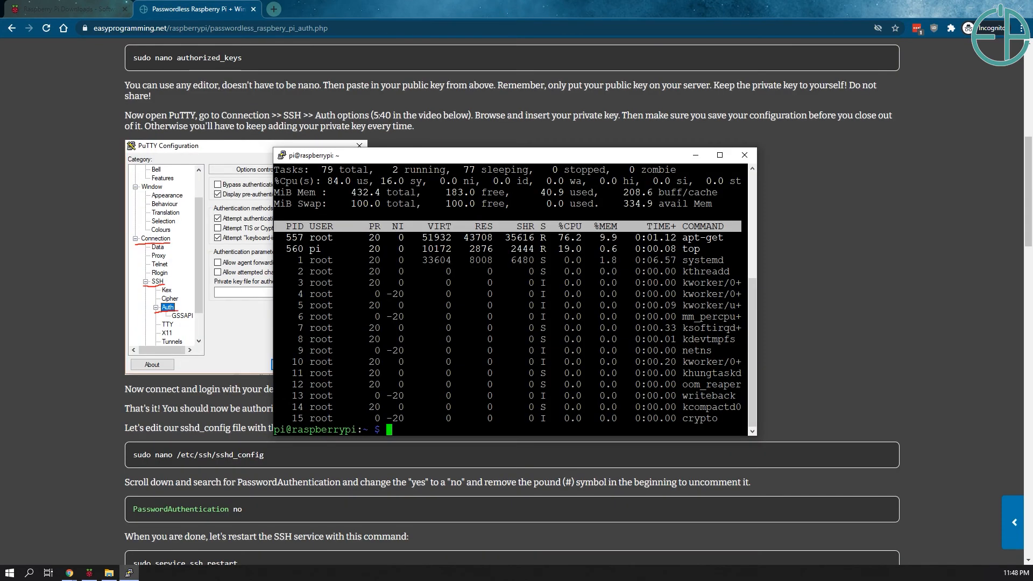
Enter 'sudo apt update && sudo apt upgrade -y' at the Pi's PuTTY prompt, fixing the typo.
type("sudo apts")
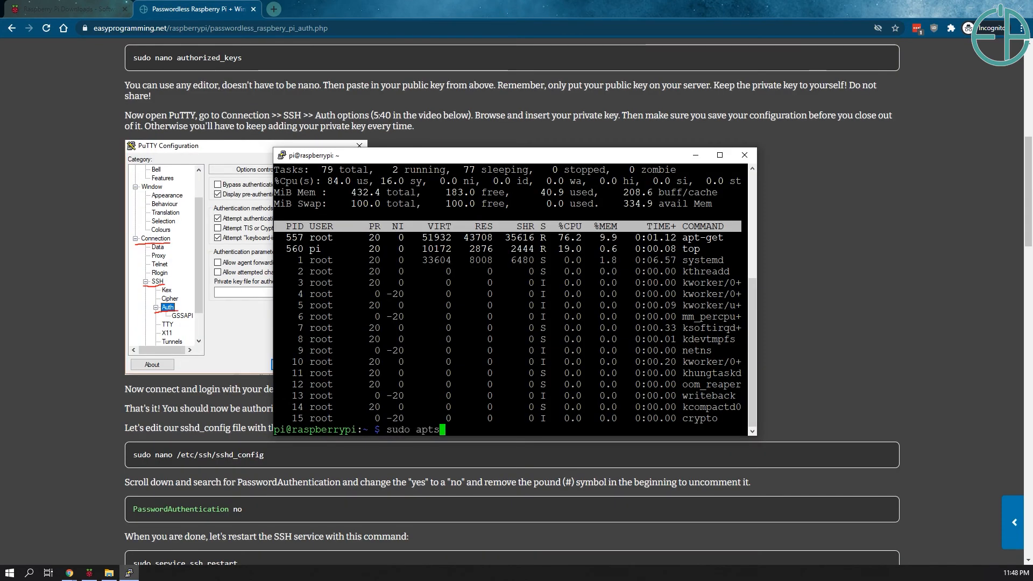
key("Backspace")
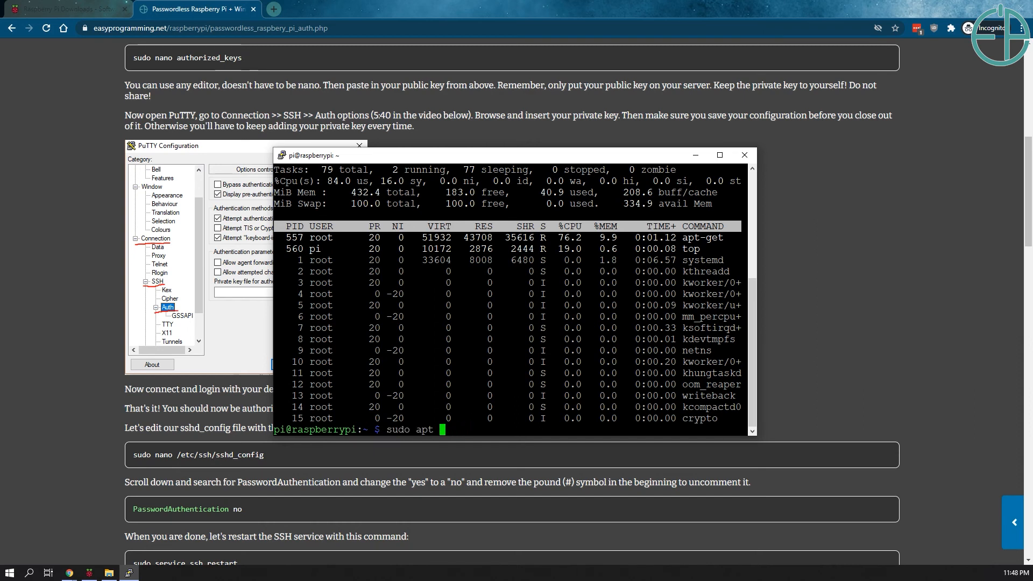
type("update")
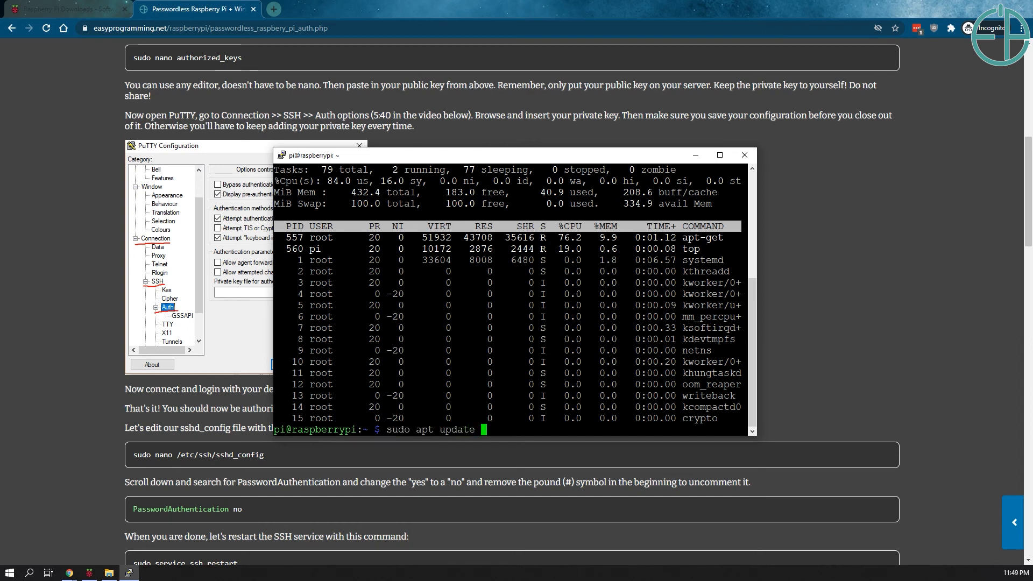
type("&& sudo apt upgrade")
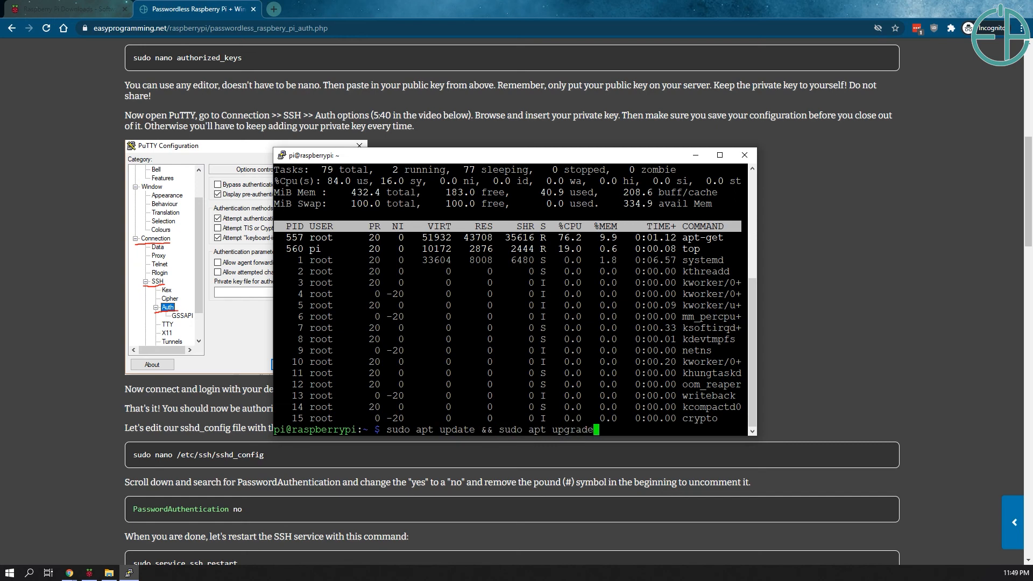
type("-y")
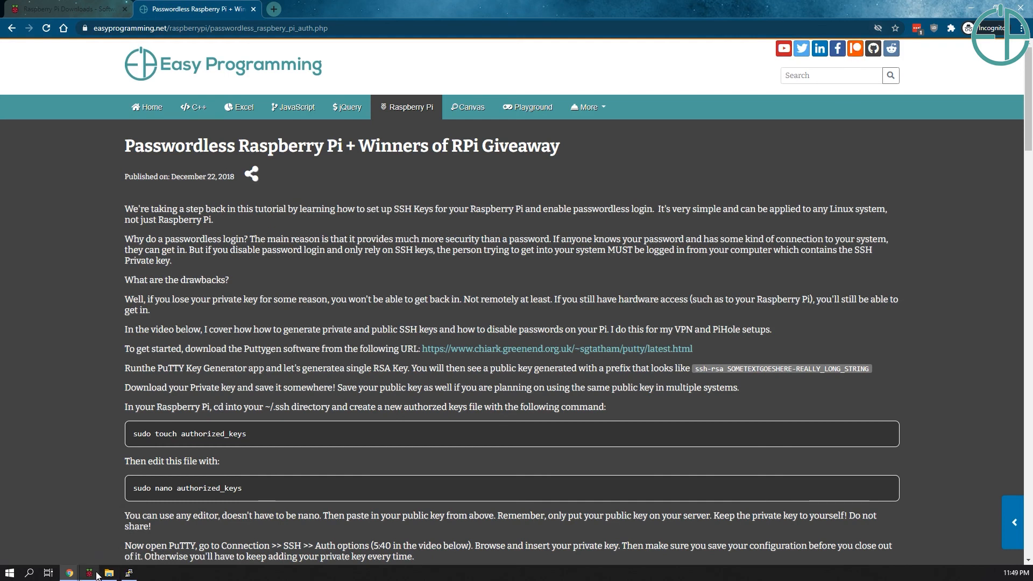
mouse_move(181, 529)
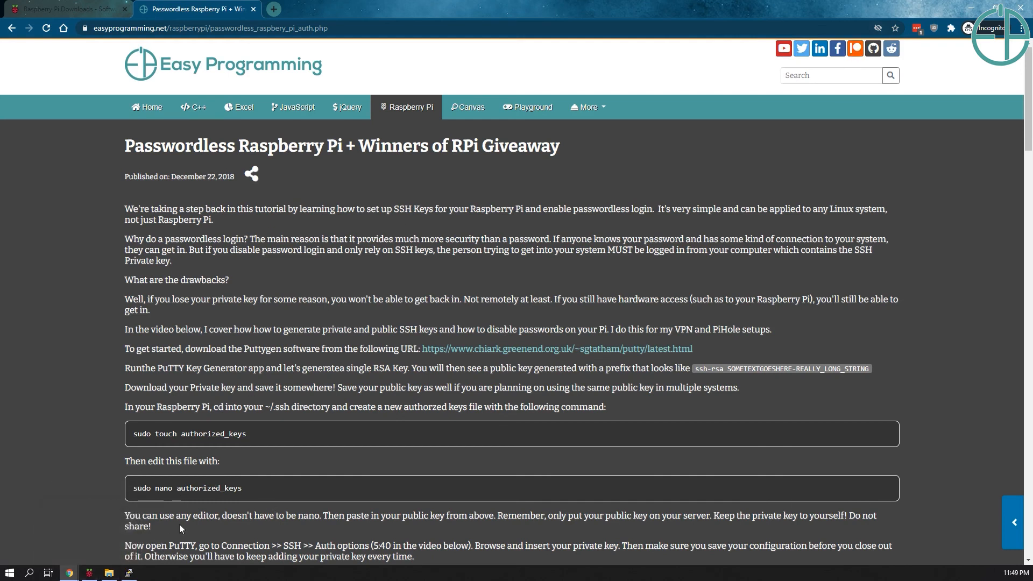